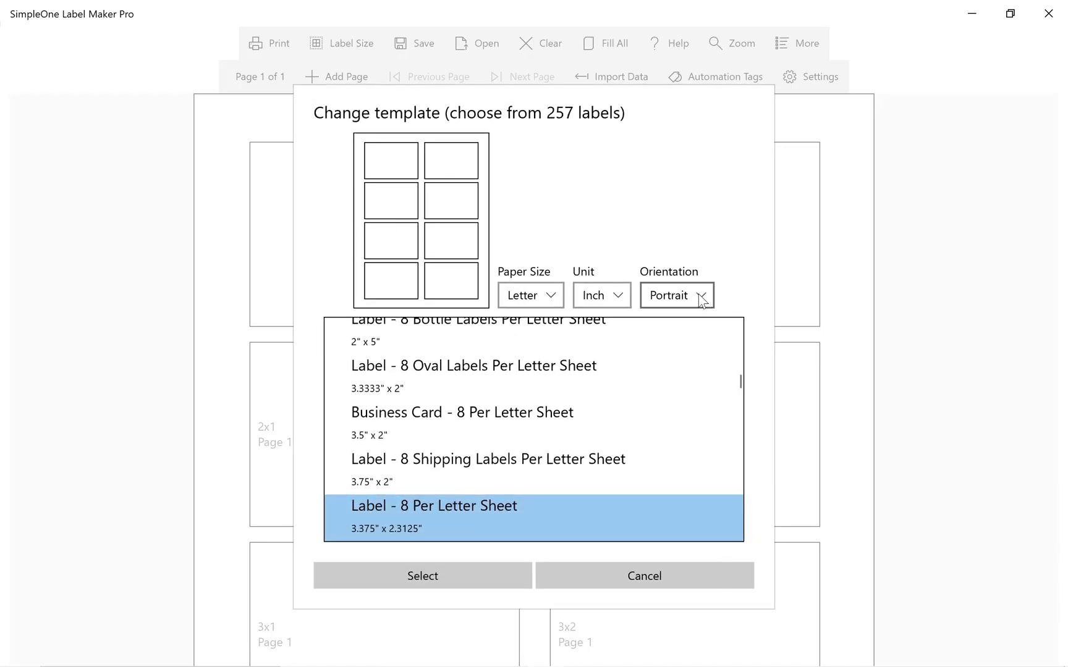
Set the eight-per-letter-sheet label template's orientation to Landscape
left_click(676, 295)
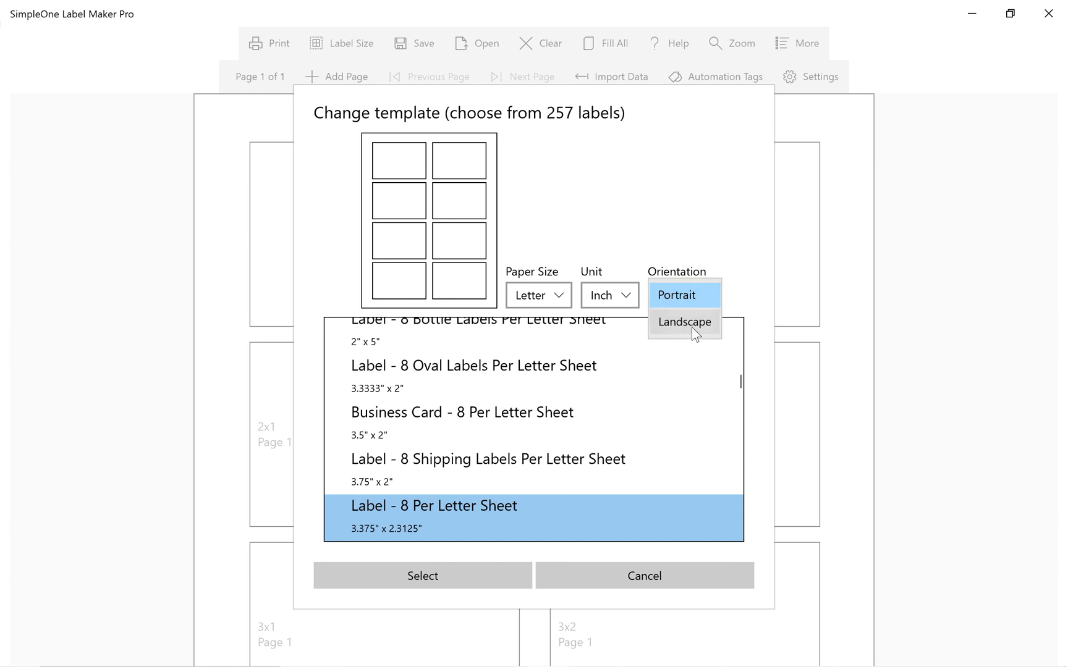
left_click(684, 322)
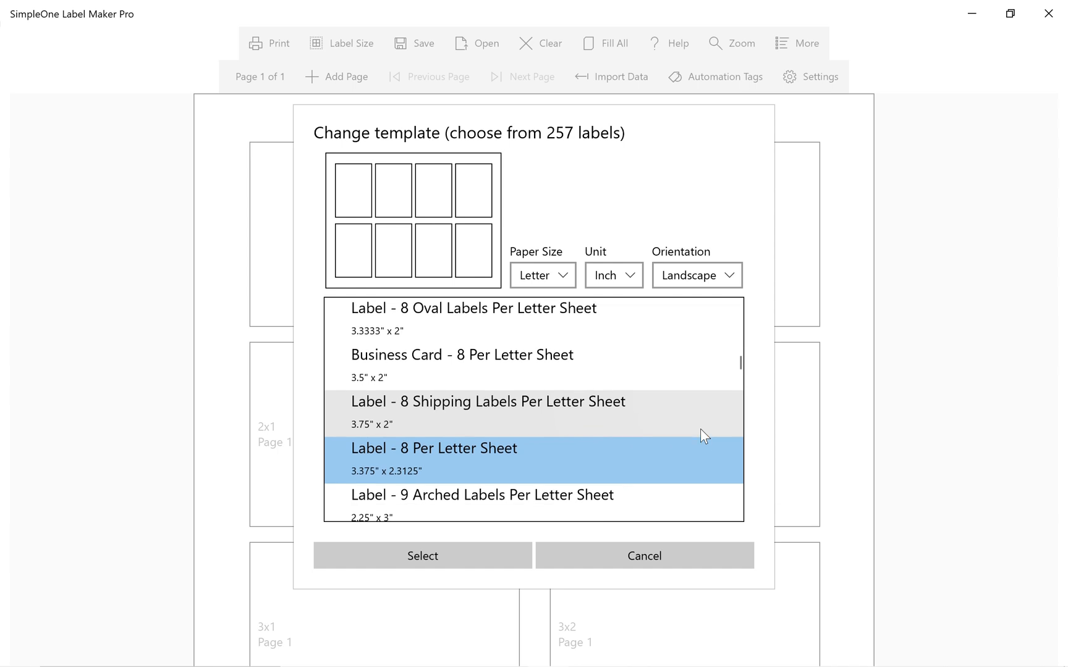
scroll("down", 3)
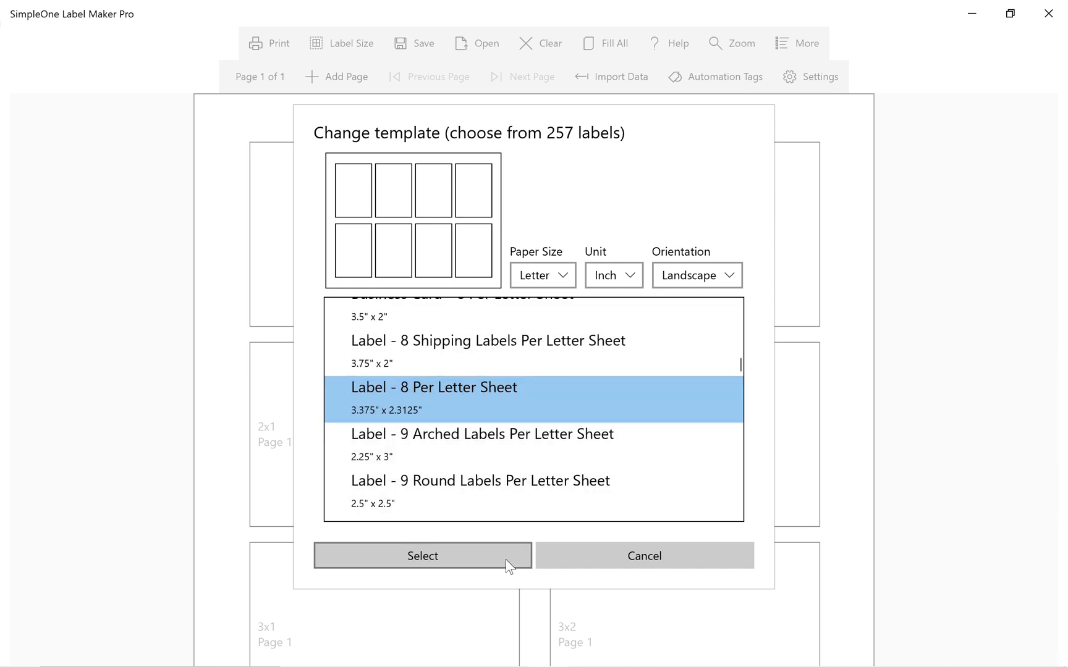
Apply the landscape eight-label template, then check print preview and cancel the print dialog
left_click(422, 556)
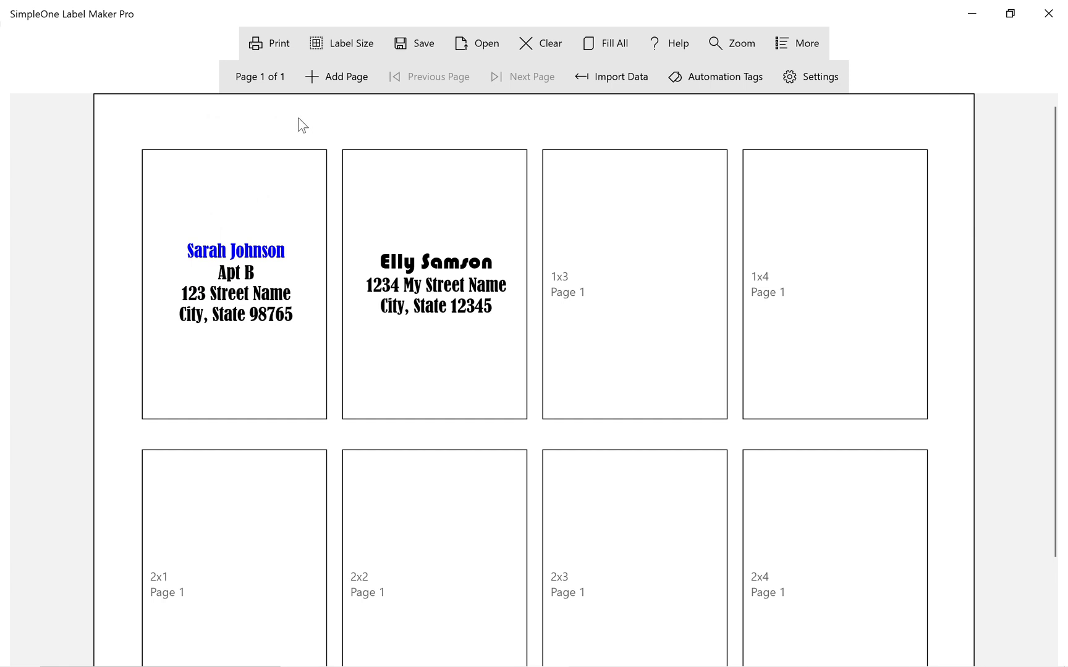
left_click(267, 43)
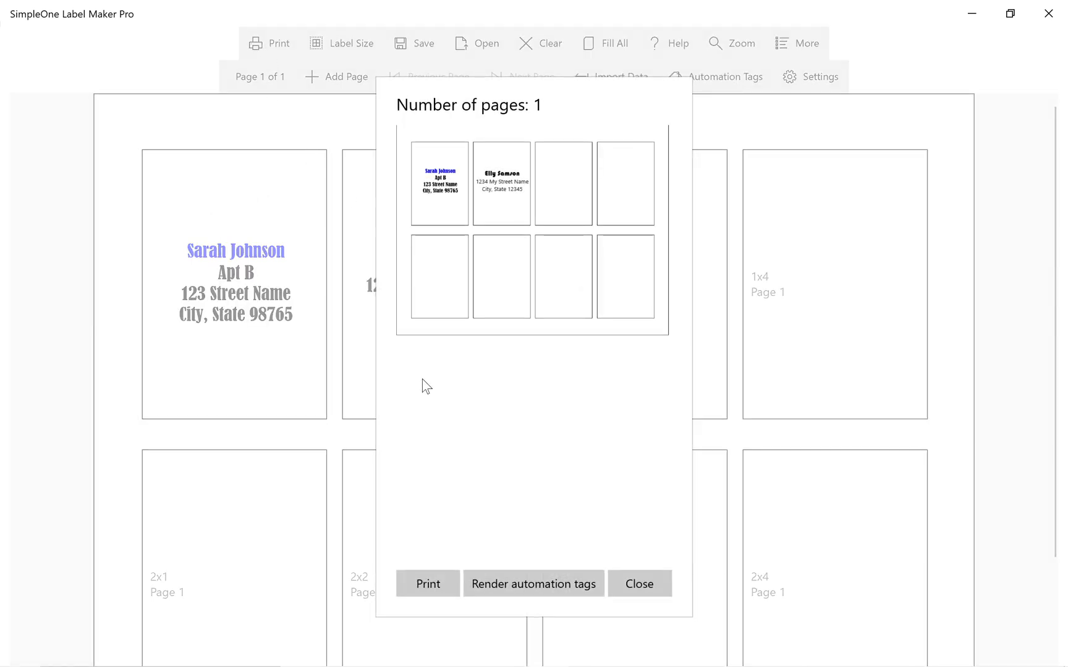
left_click(638, 583)
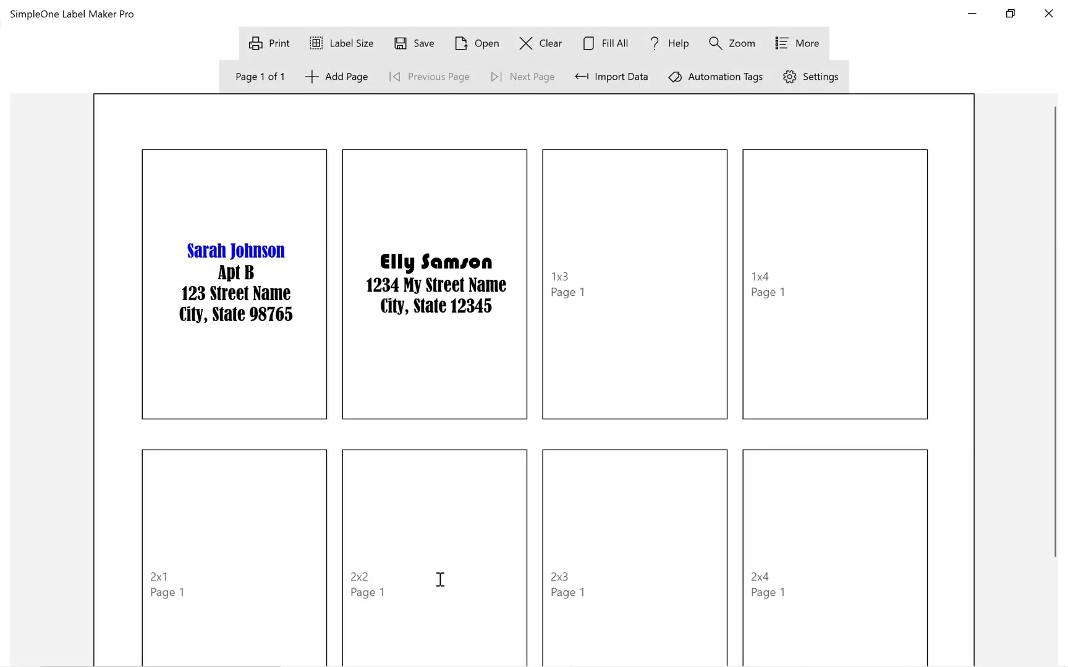
left_click(268, 42)
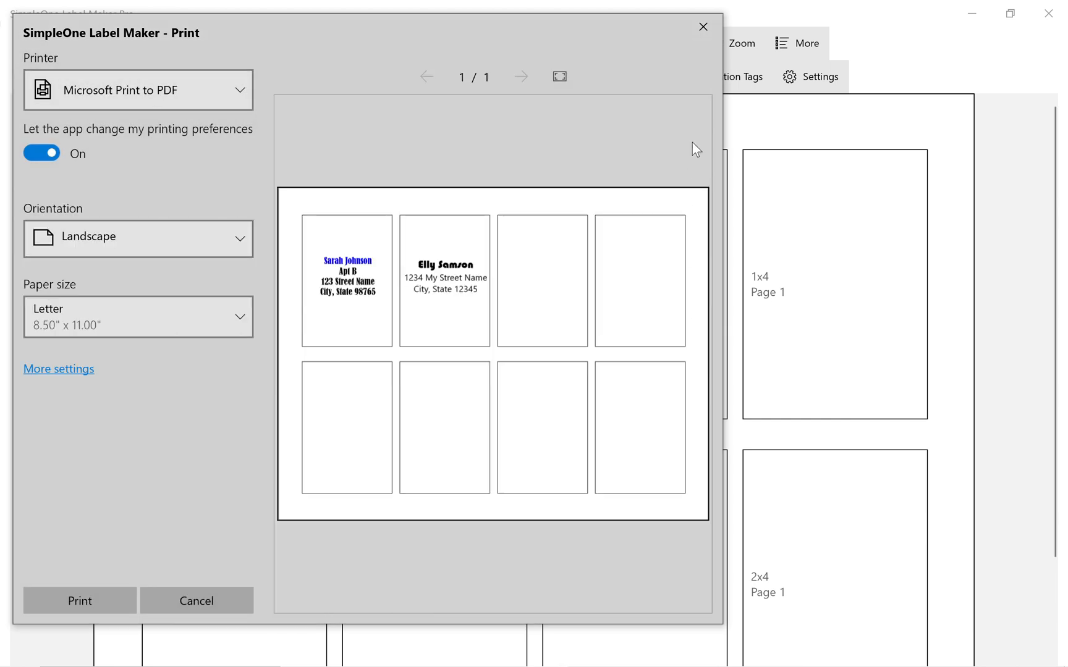
left_click(703, 26)
type("George")
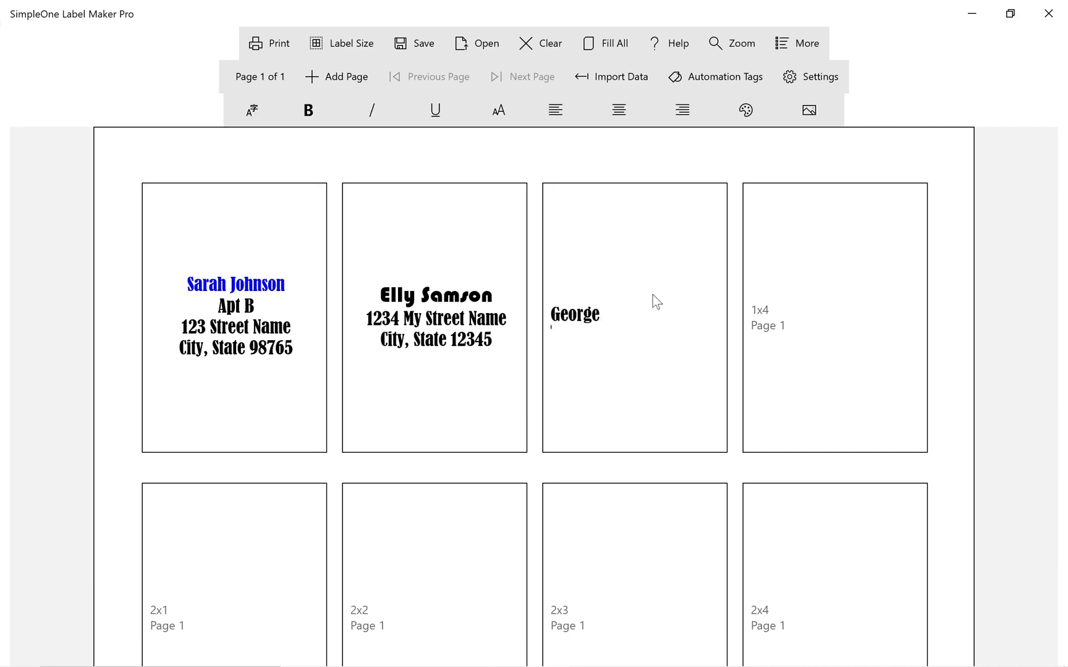
Add 'My Street Apt B' and the state/12345 address line to George's label, then request clearing the page
type("My Street Apt B")
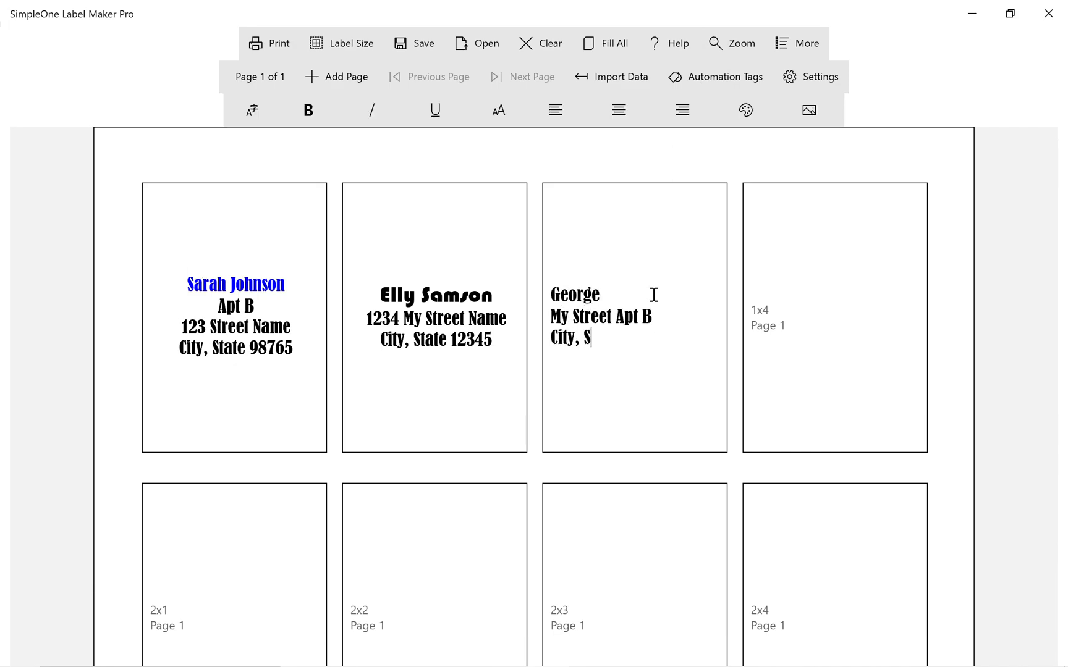
type("tate 12345")
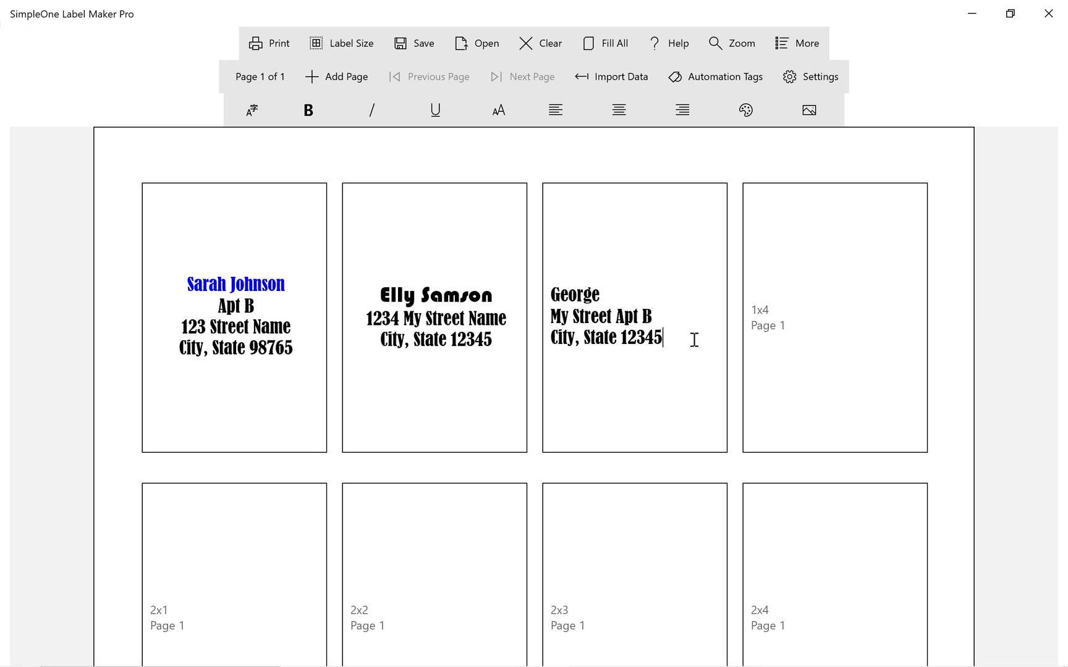
left_click(548, 43)
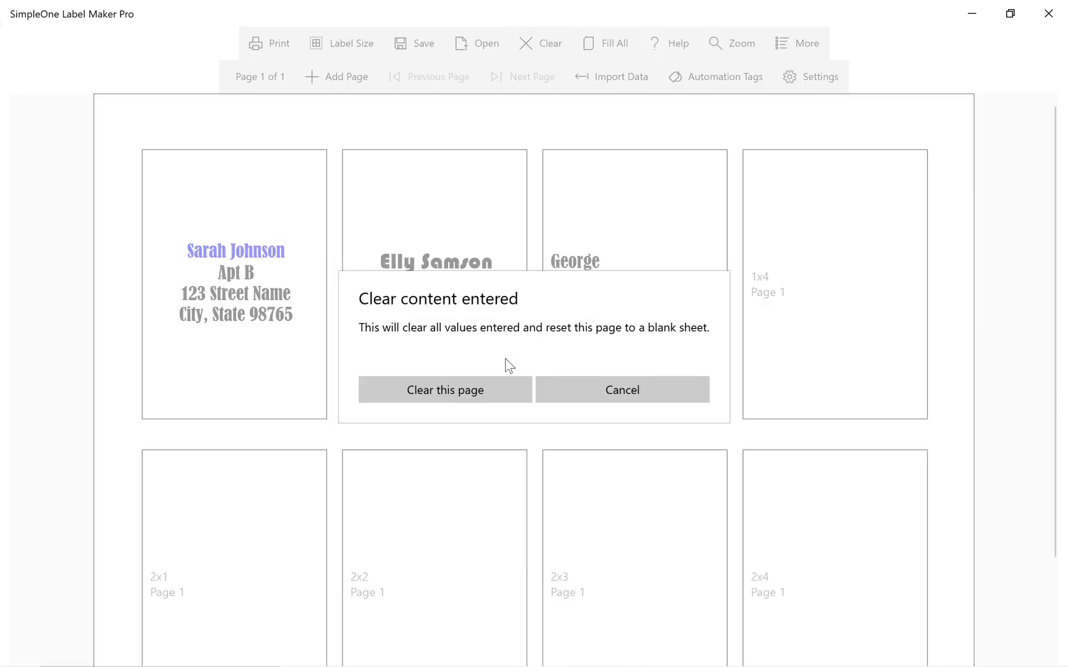
Clear the page and apply the landscape 'Label - 10 Jar Labels Per Letter Sheet' template
left_click(444, 389)
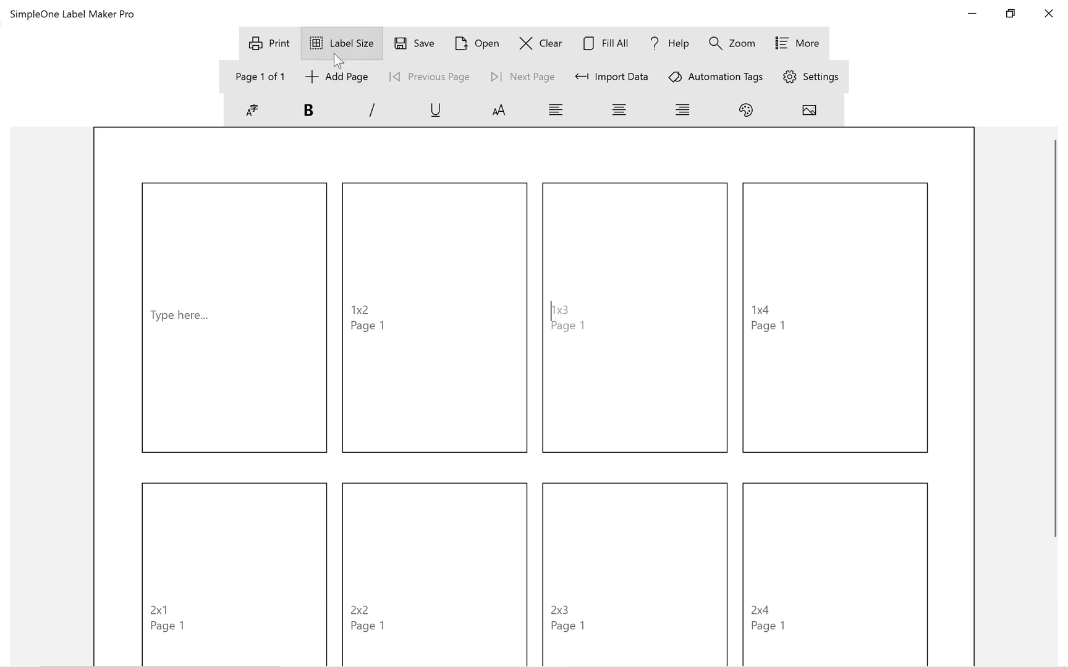
left_click(350, 43)
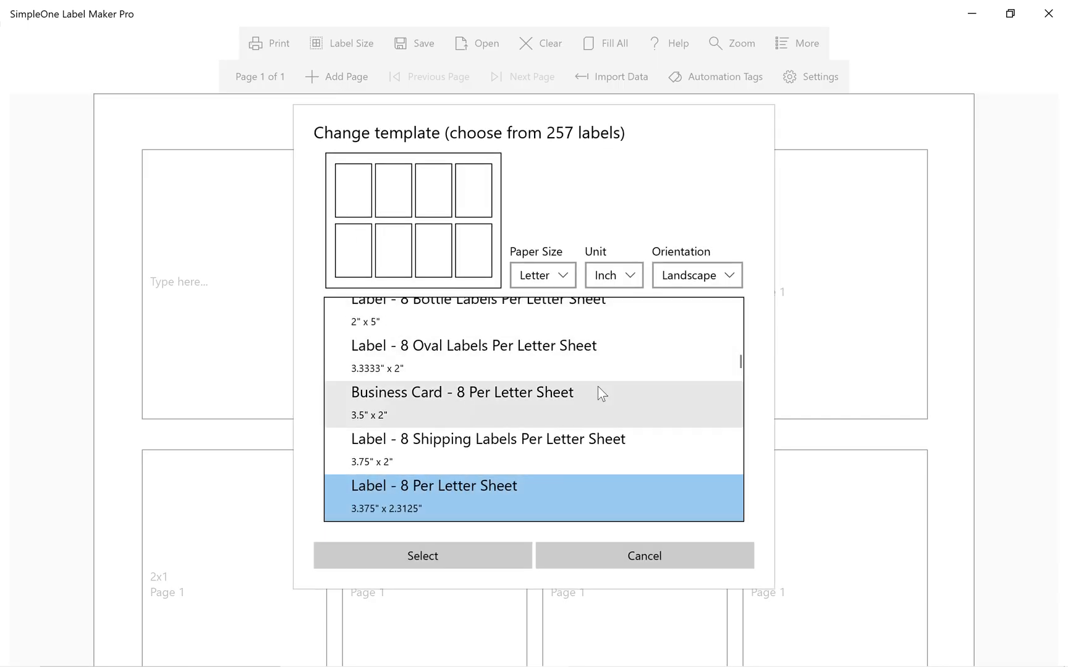
scroll("down", 3)
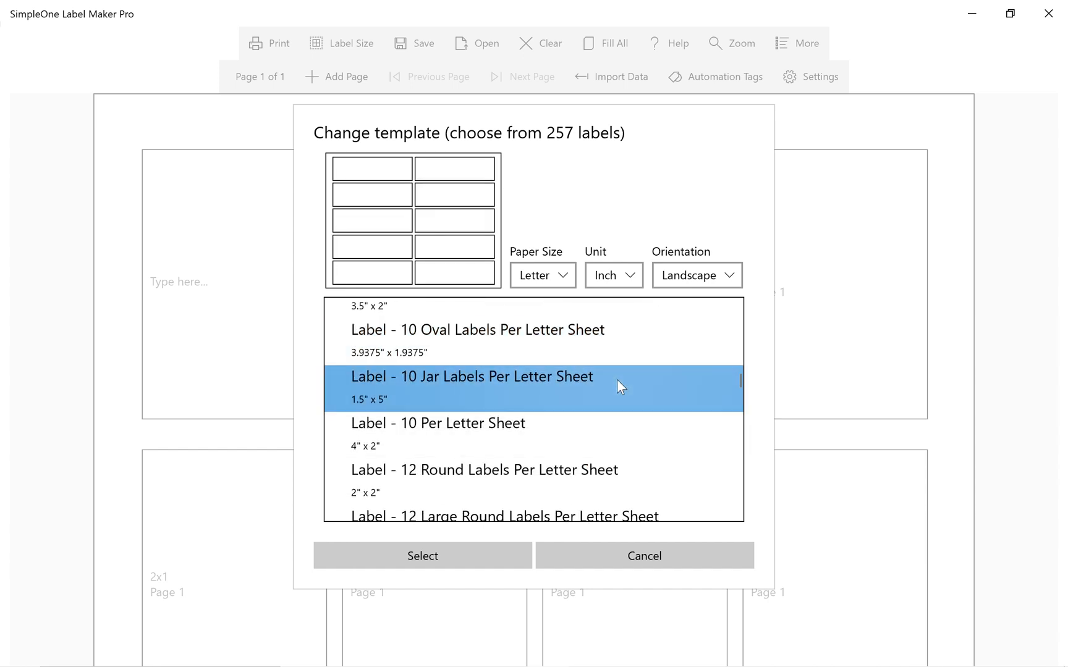
left_click(697, 275)
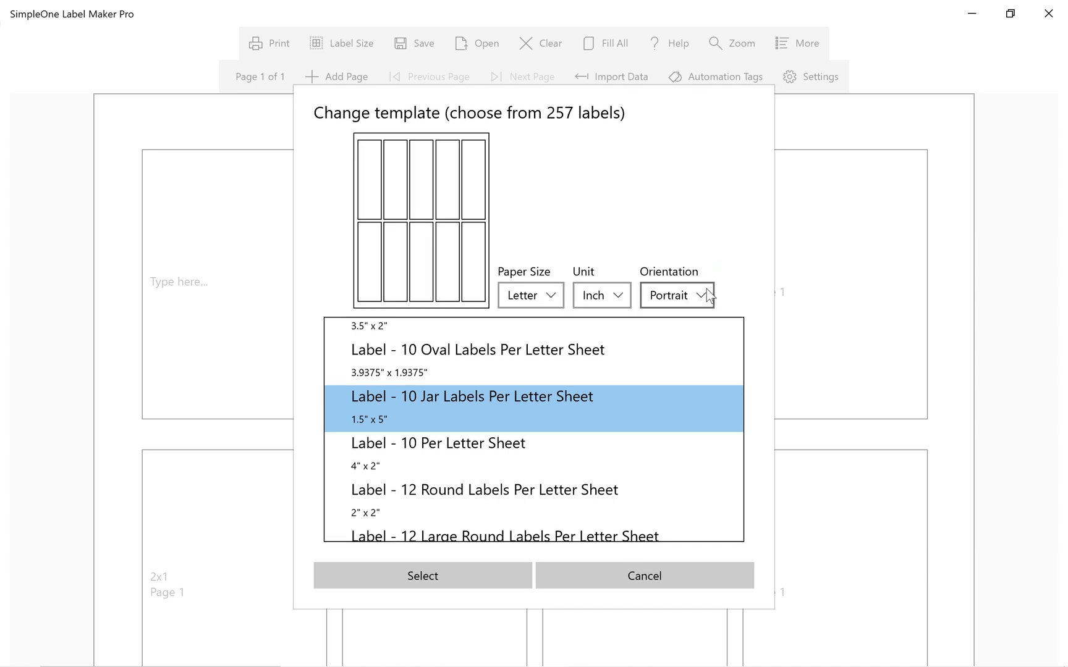
left_click(677, 294)
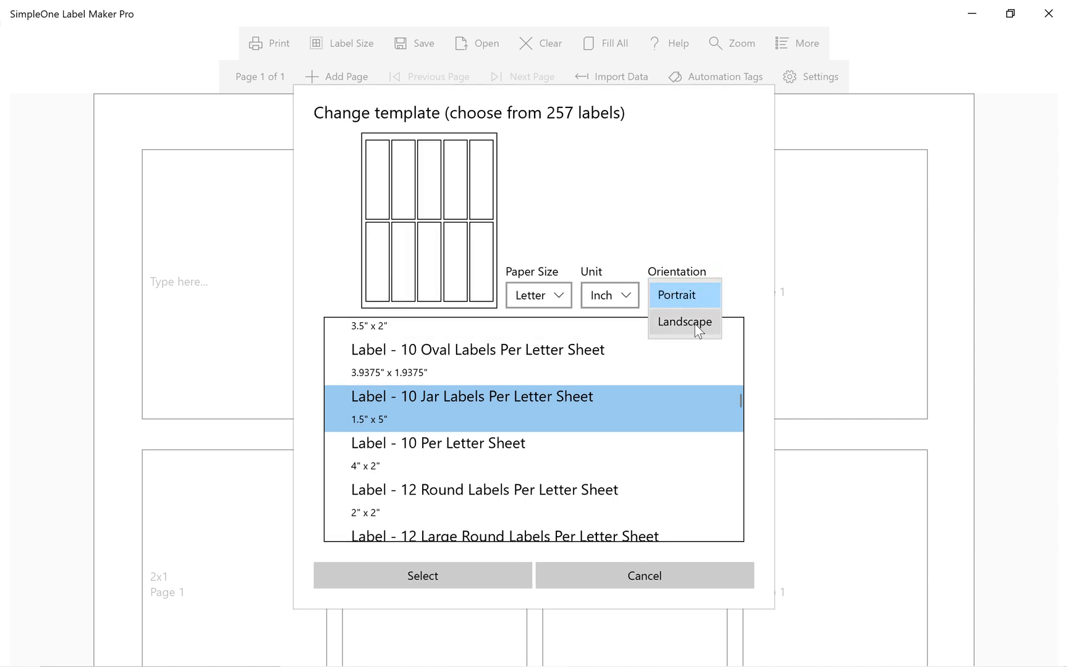
left_click(684, 322)
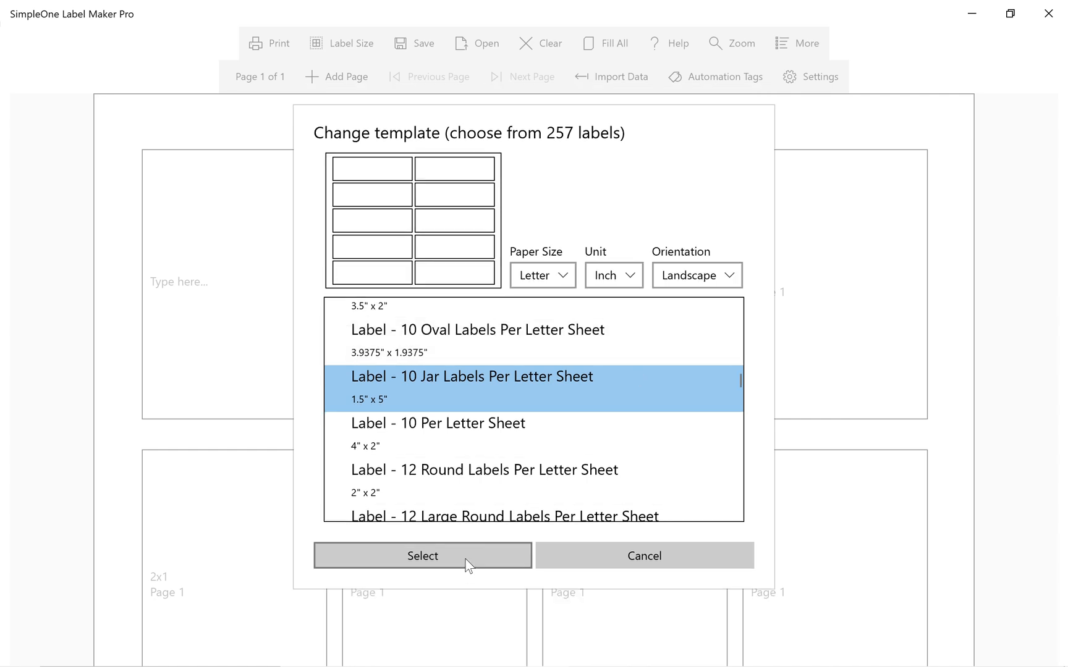
left_click(422, 555)
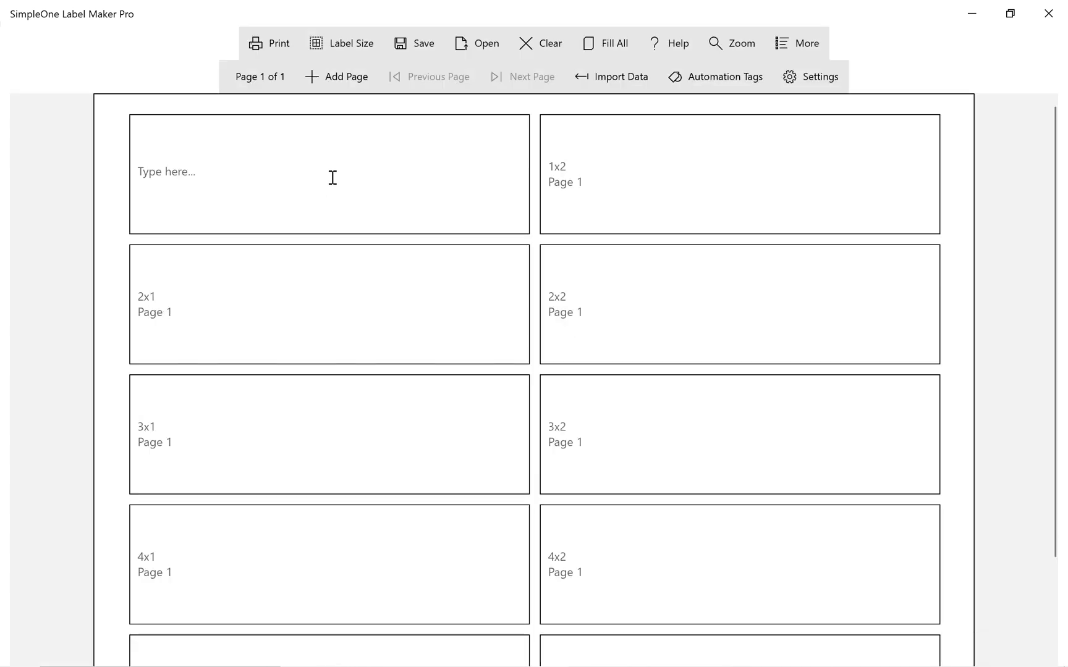
Type 'Grandma's Special Strawberry Sauce' on label one, centred with red Strawberry Sauce, and preview
type("Grandma's Special Strawberry Sauce")
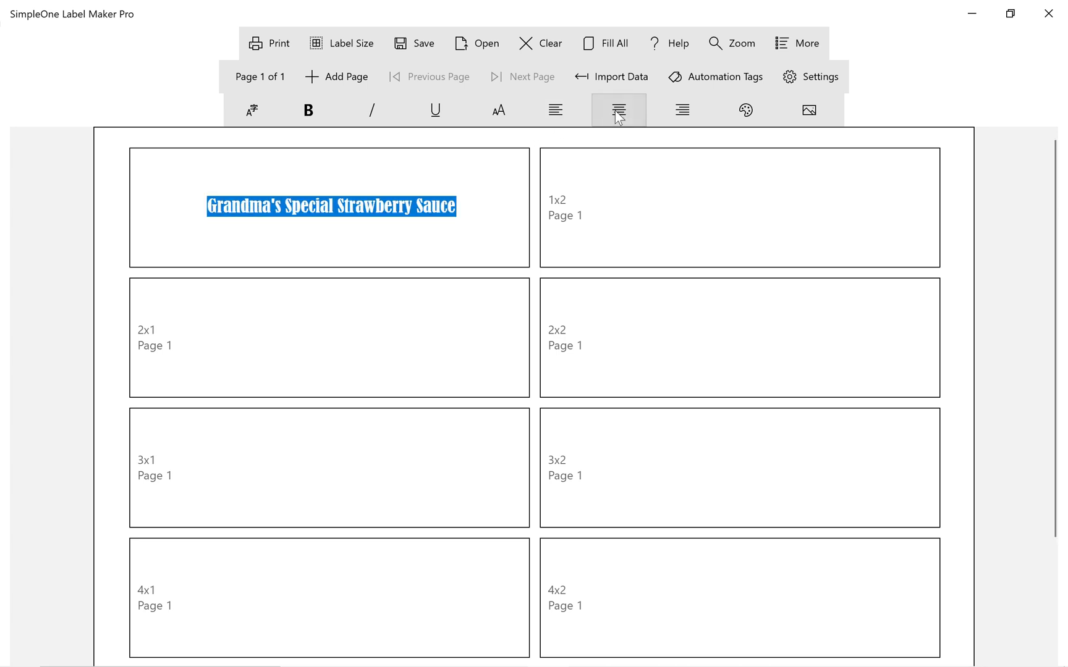
left_click(746, 109)
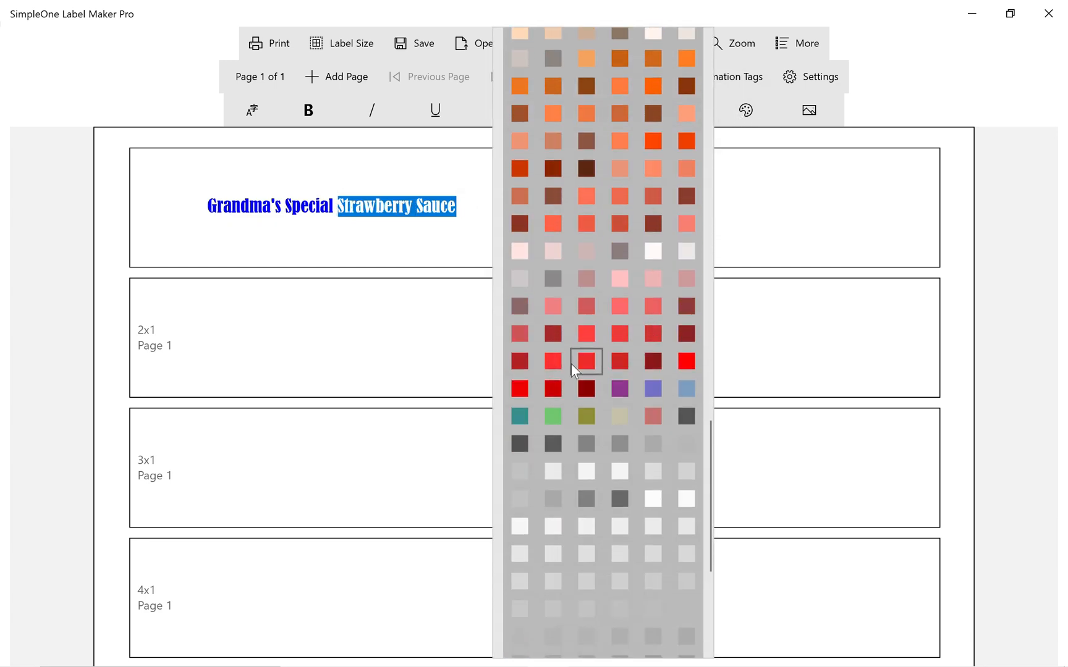
left_click(586, 361)
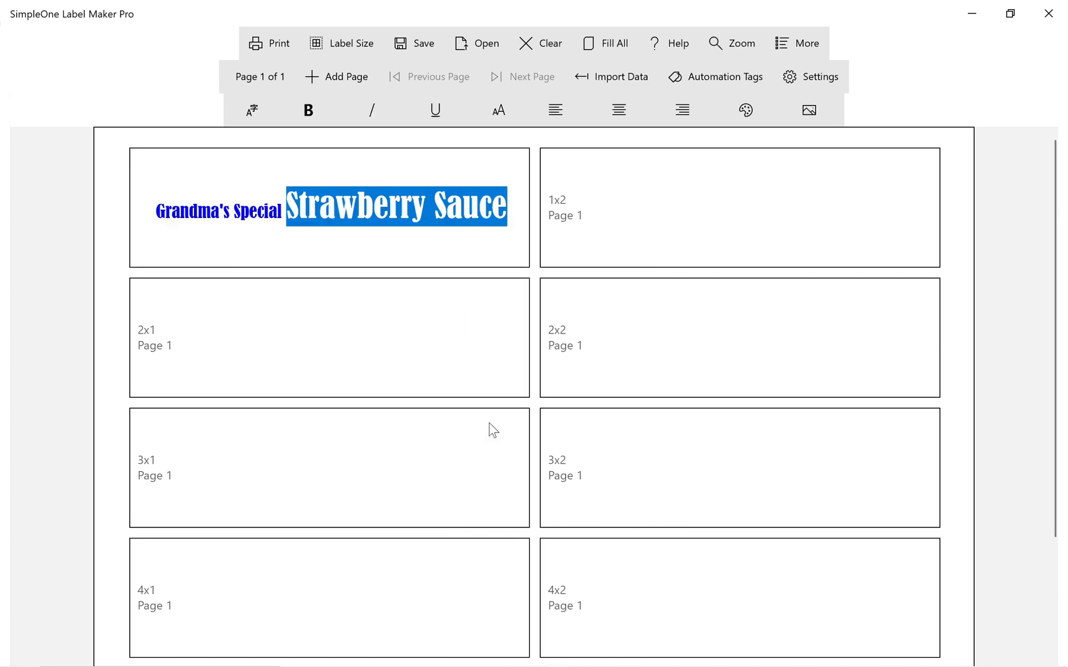
left_click(268, 43)
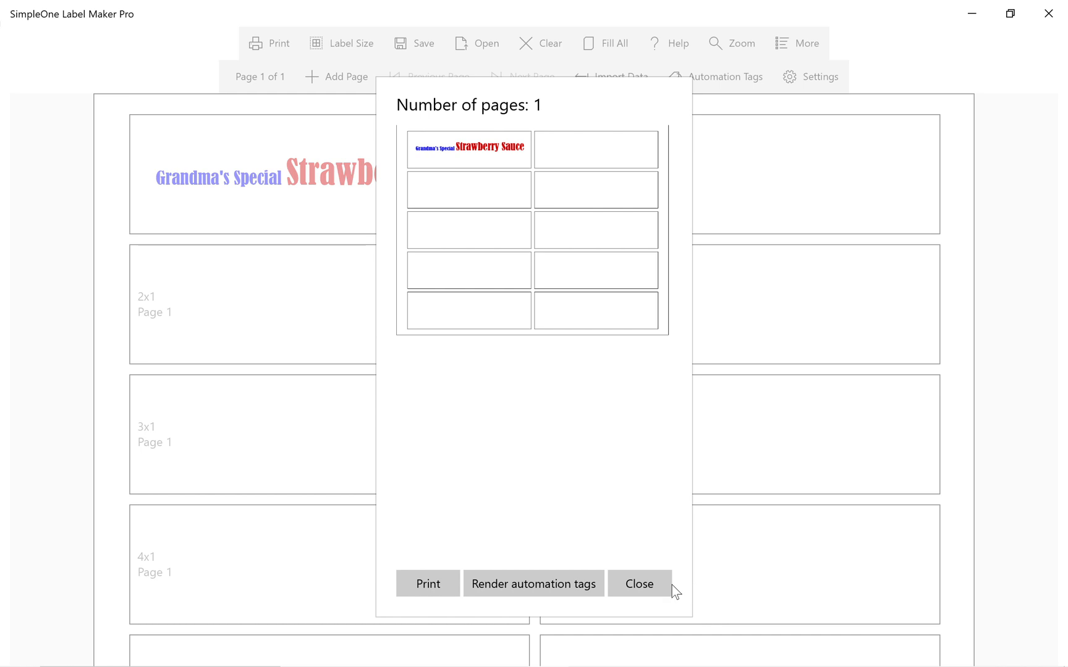
Fill the whole sheet with the first label's Strawberry Sauce design and close the preview
left_click(639, 583)
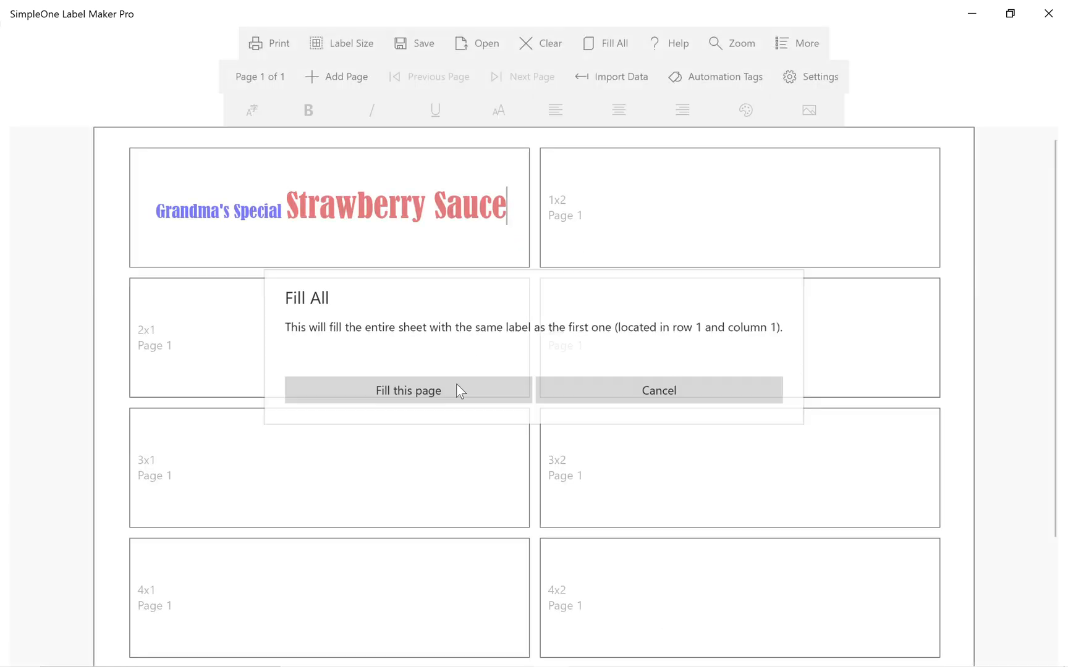
left_click(408, 390)
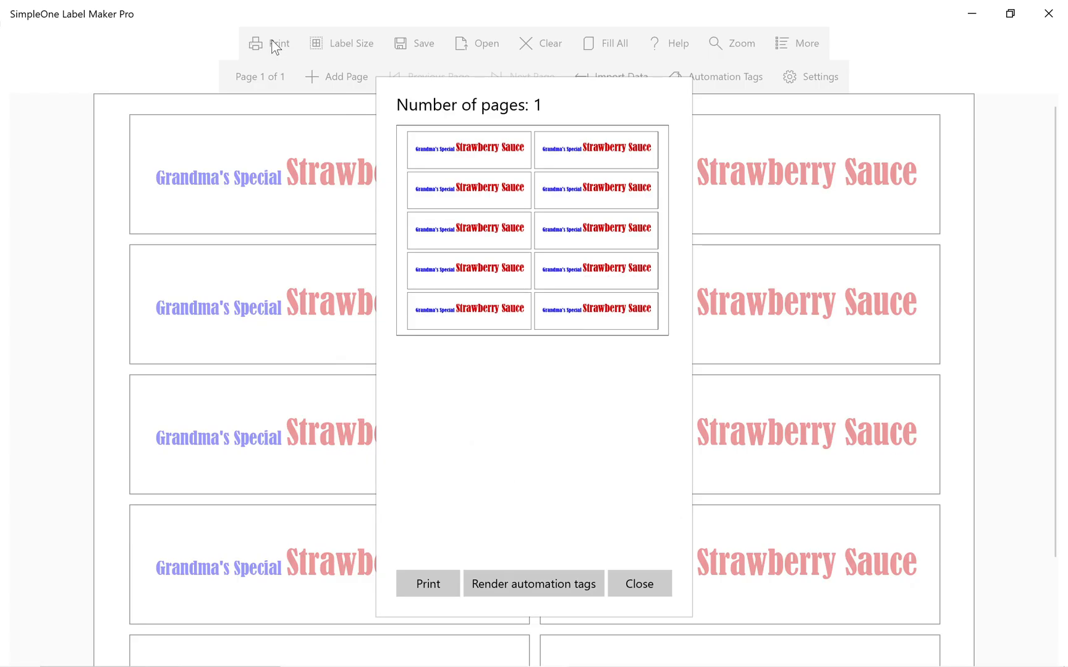
left_click(427, 584)
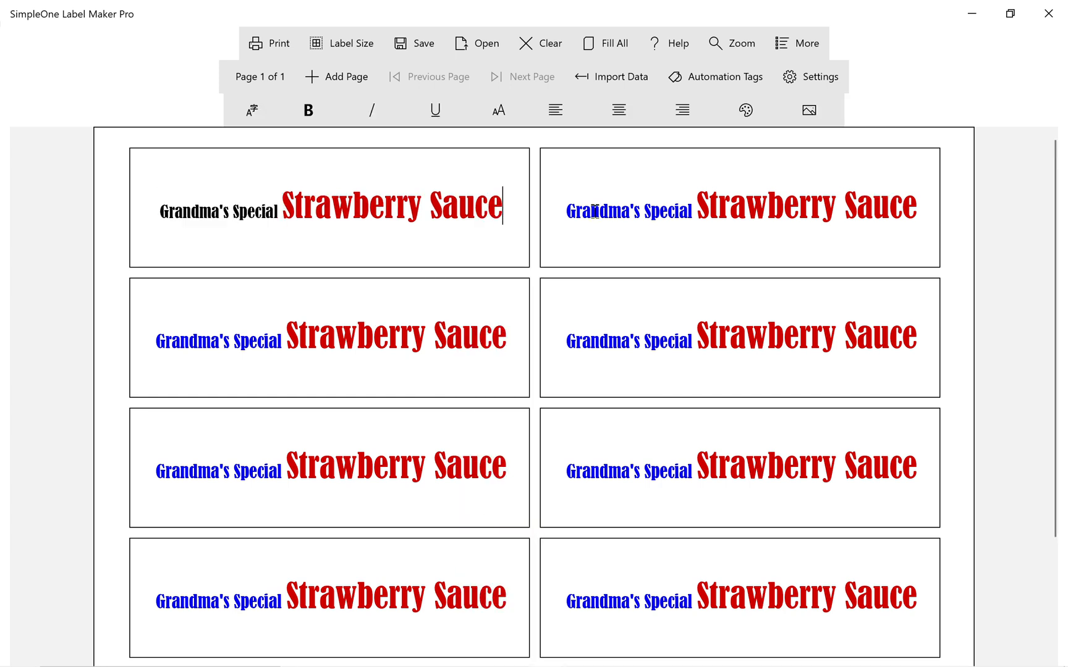
Append a black [#] counter tag after Strawberry Sauce on the labels
type("[#]")
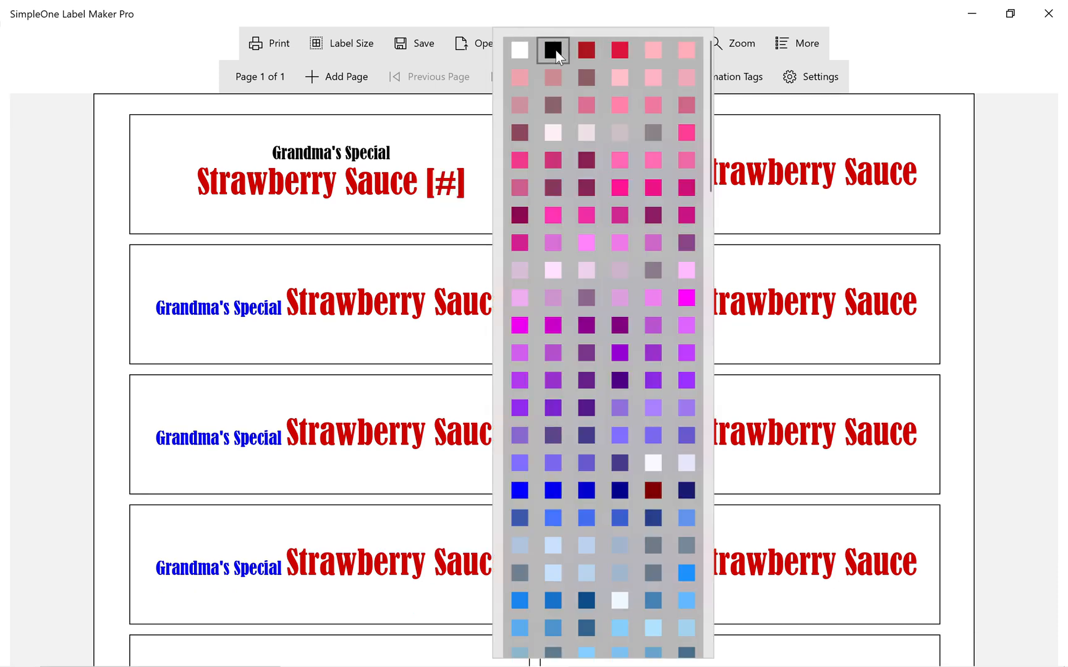
left_click(552, 48)
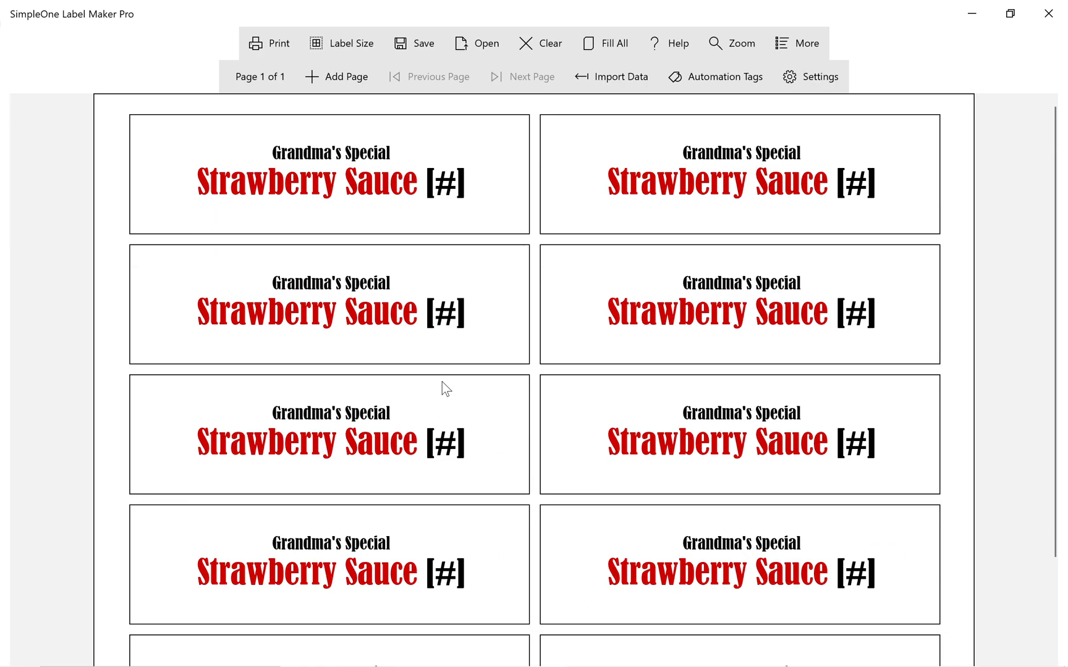
left_click(725, 76)
type("10")
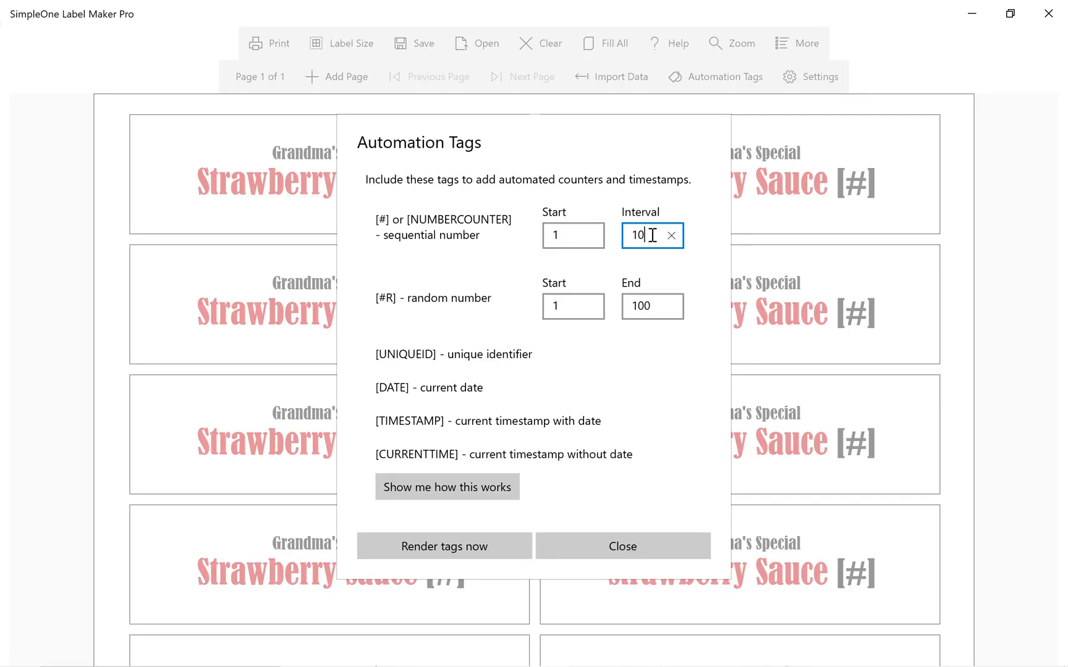
Set the counter to start at 1 with interval 1 and render tags as 1–8
left_click(621, 546)
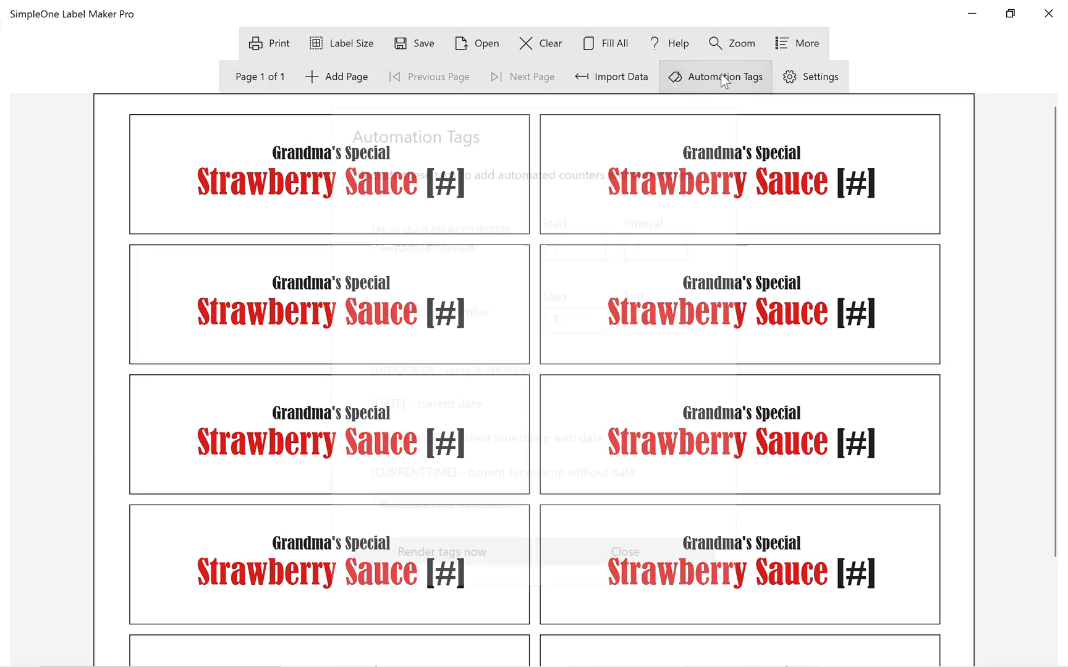
left_click(441, 552)
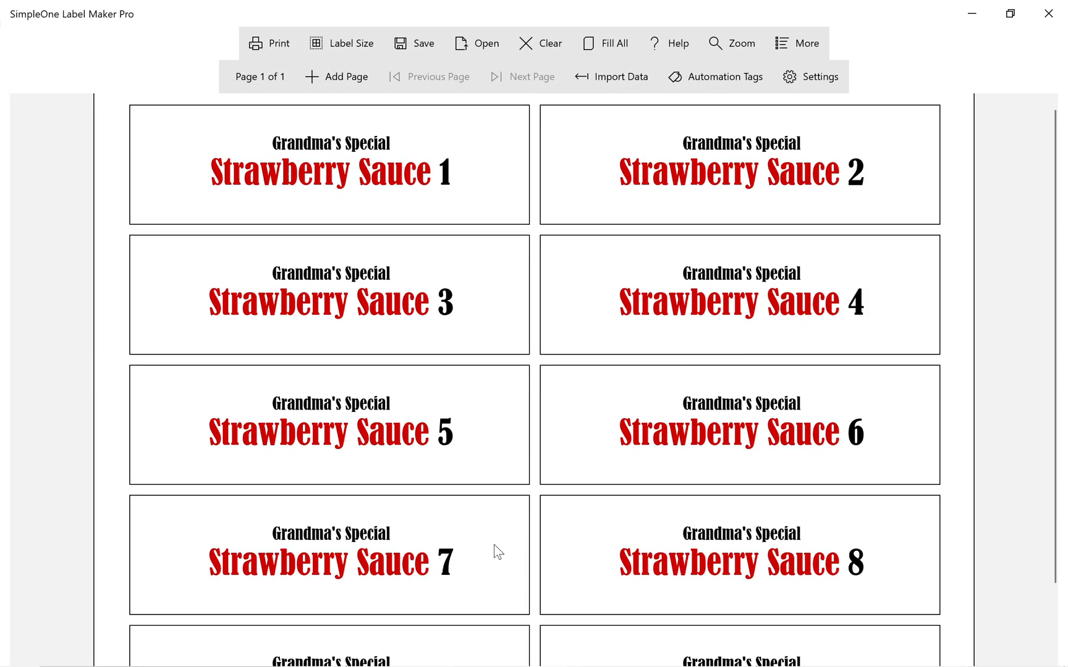